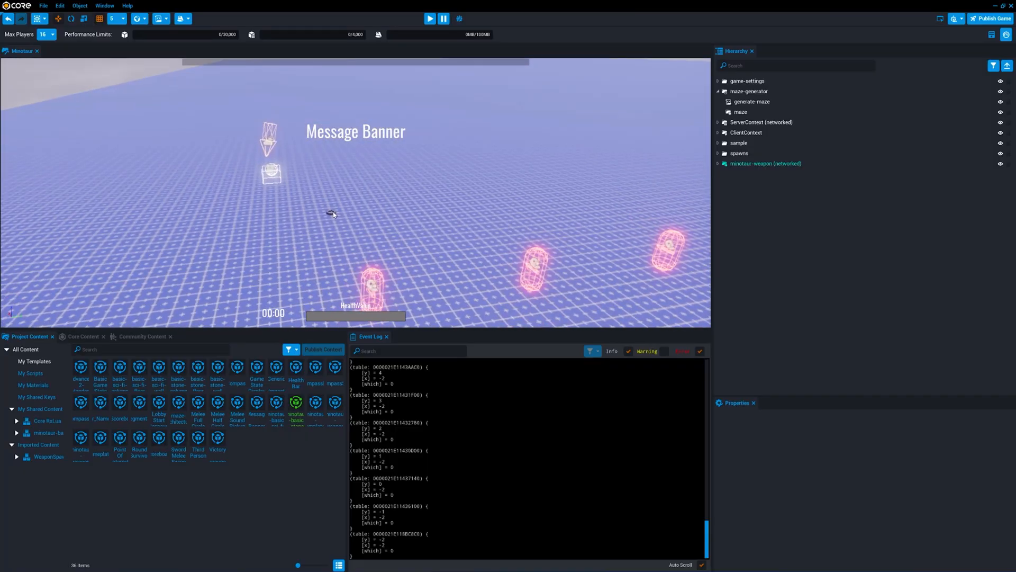
# Review the Minotaur map's empty floor and the Event Log's printed x, y and which tables.
pyautogui.click(429, 18)
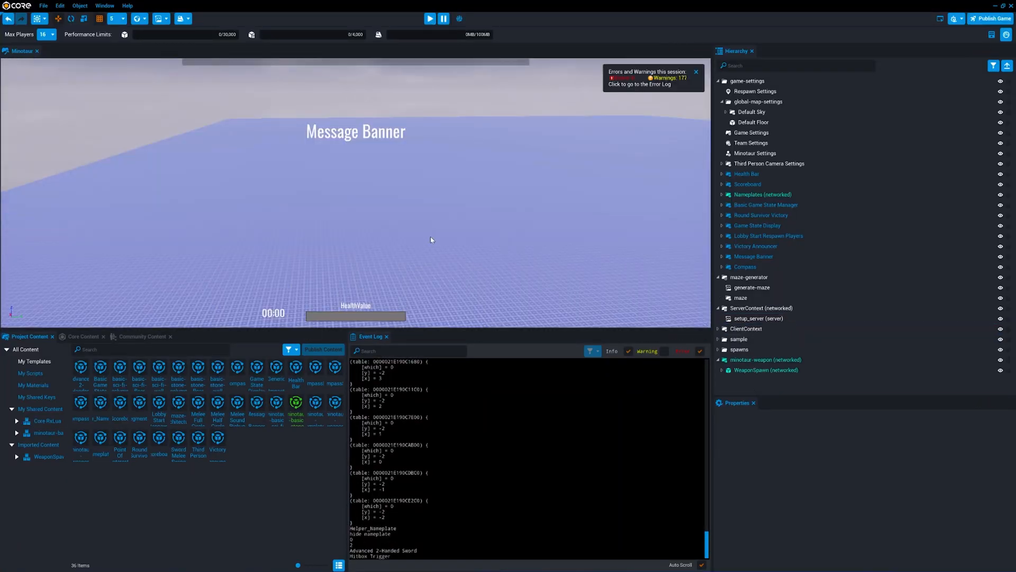
pyautogui.click(429, 18)
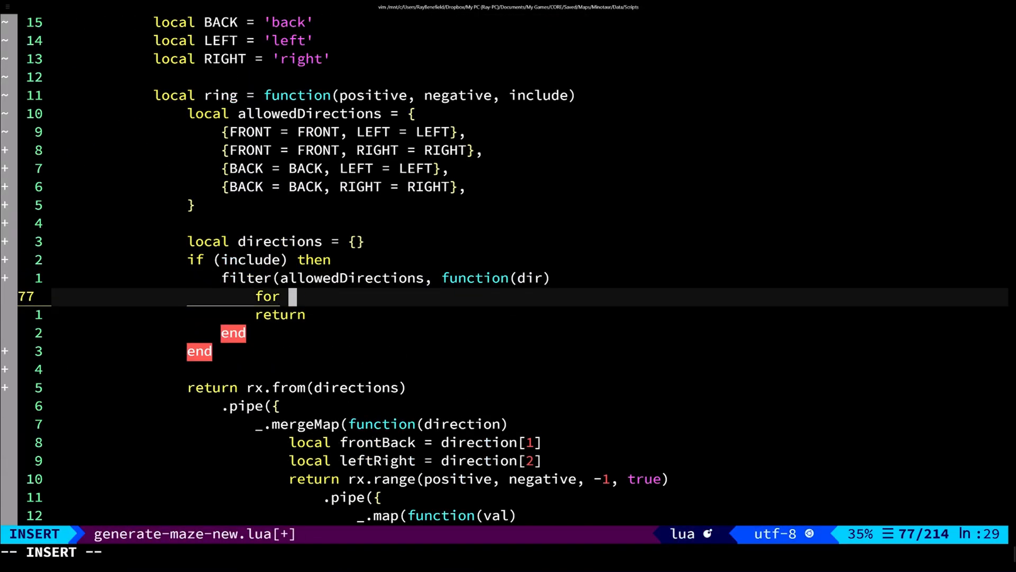
# Add the allowedDirections table of front/back and left/right pairs inside ring.
pyautogui.write('allowd')
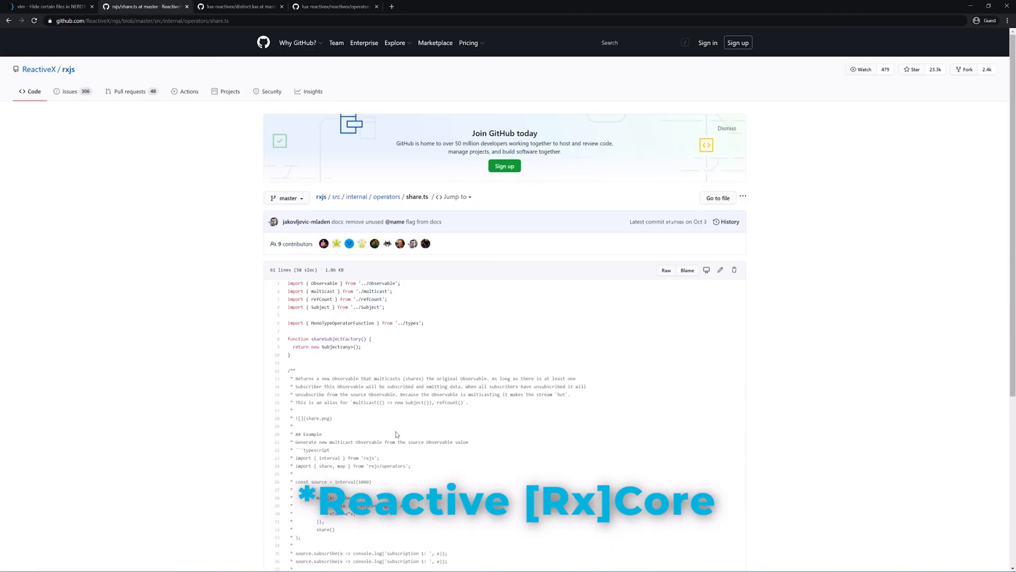
# Scroll through the share.ts documentation and its shared interval example.
pyautogui.scroll(-3)
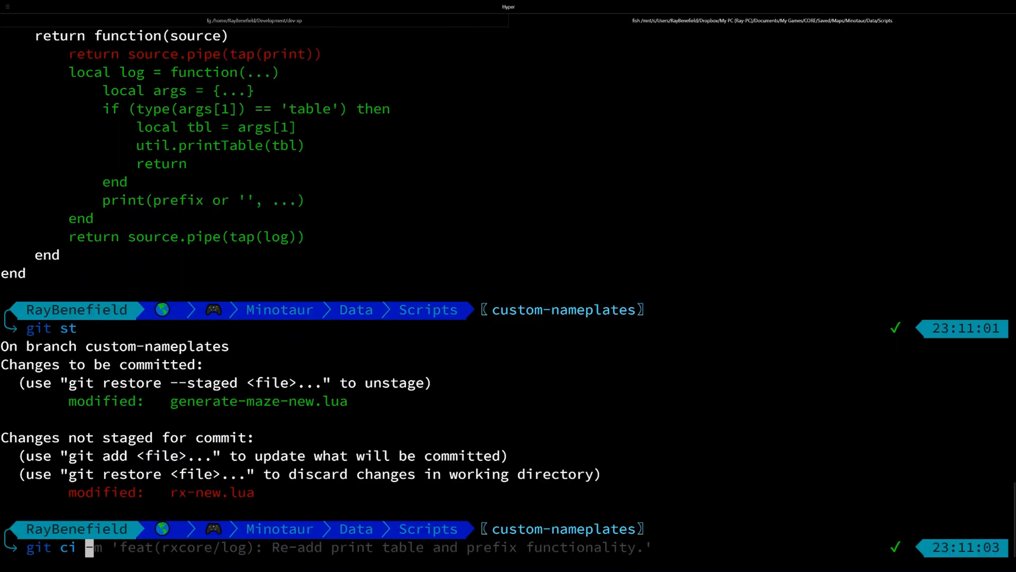
# Commit generate-maze-new.lua with message 'feat(rxcore/log): Re-add print table and prefix functionality.'.
pyautogui.press('Enter')
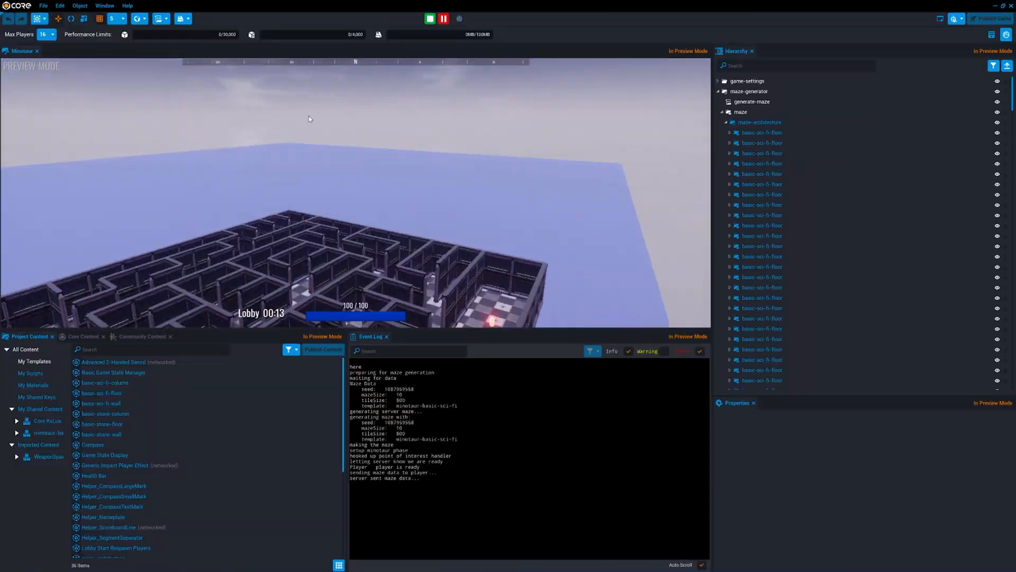
# Preview the generated maze and walk the character among its stone columns.
pyautogui.click(762, 195)
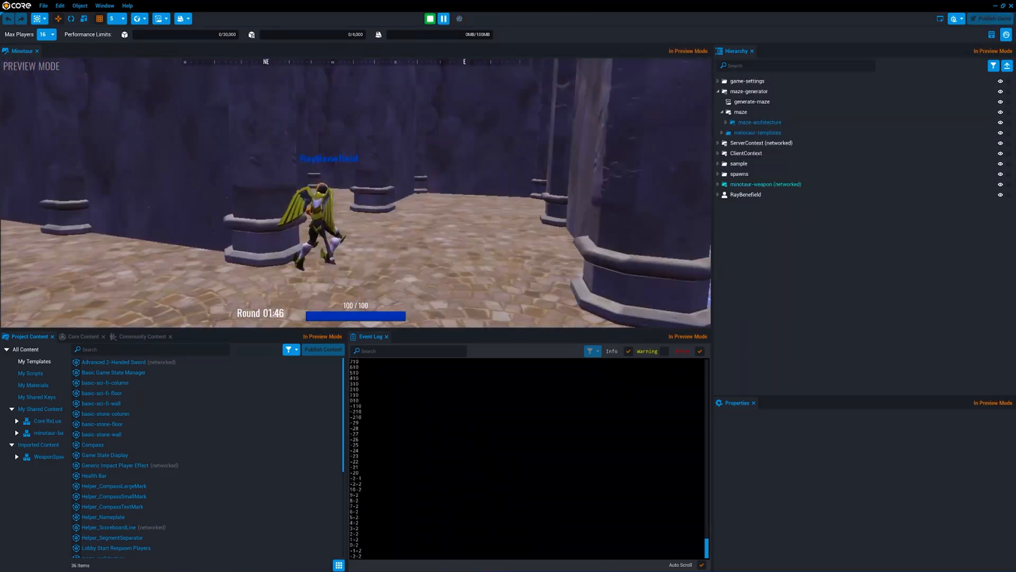
pyautogui.click(430, 18)
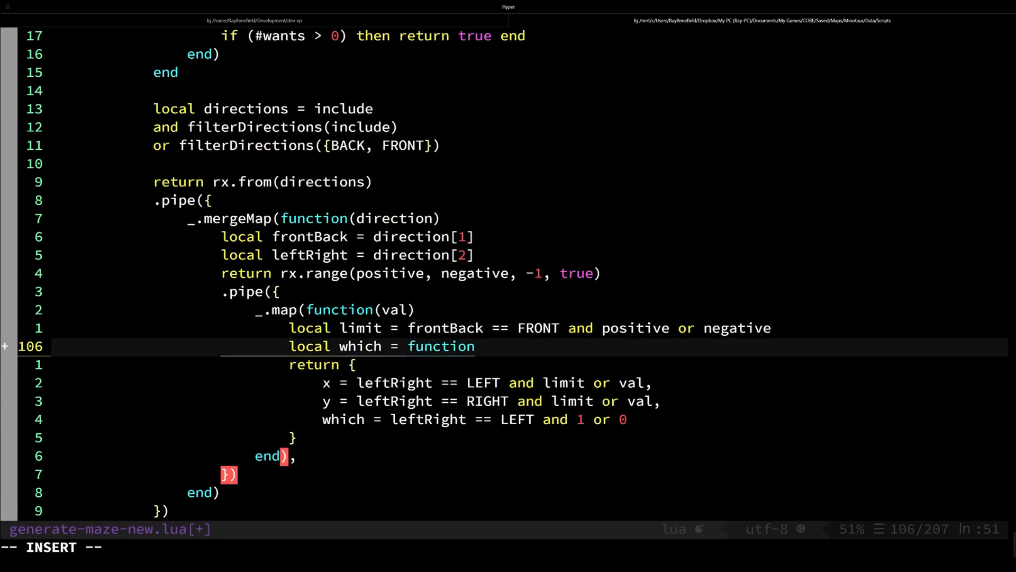
# Save the determineWhich helper using rng:GetInteger(0, 1) and review the script.
pyautogui.press('Escape')
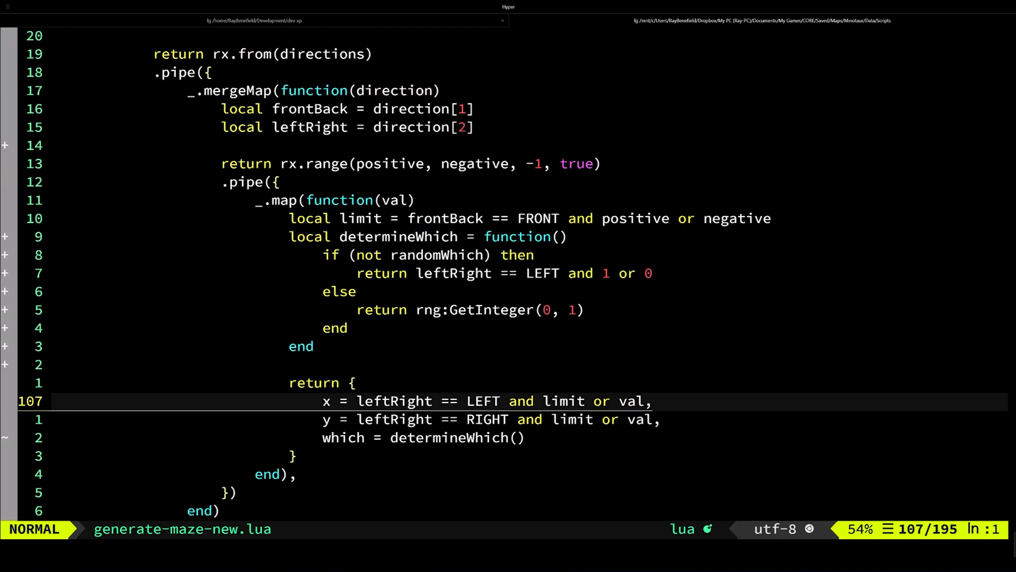
pyautogui.scroll(-3)
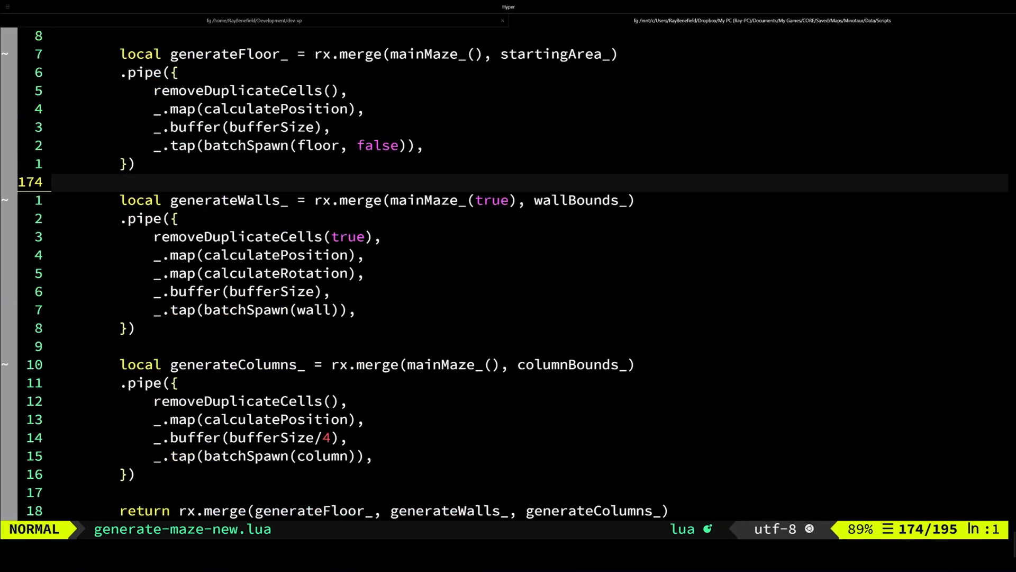